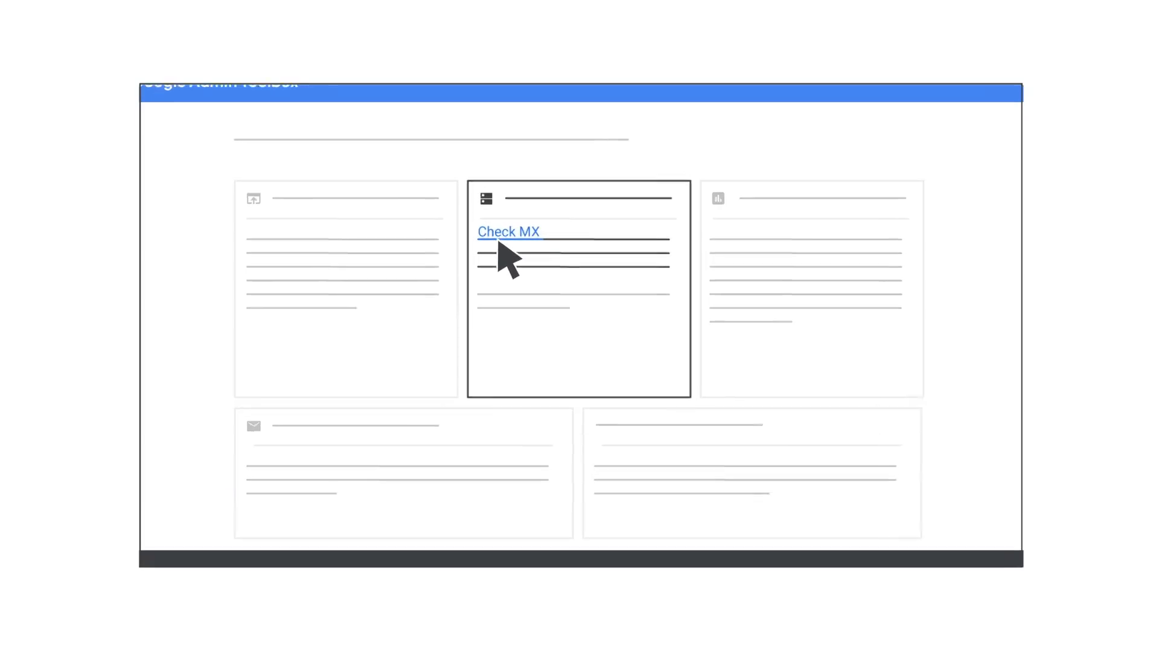
- Run Check MX on your-company.com in the Admin Toolbox
left_click(507, 231)
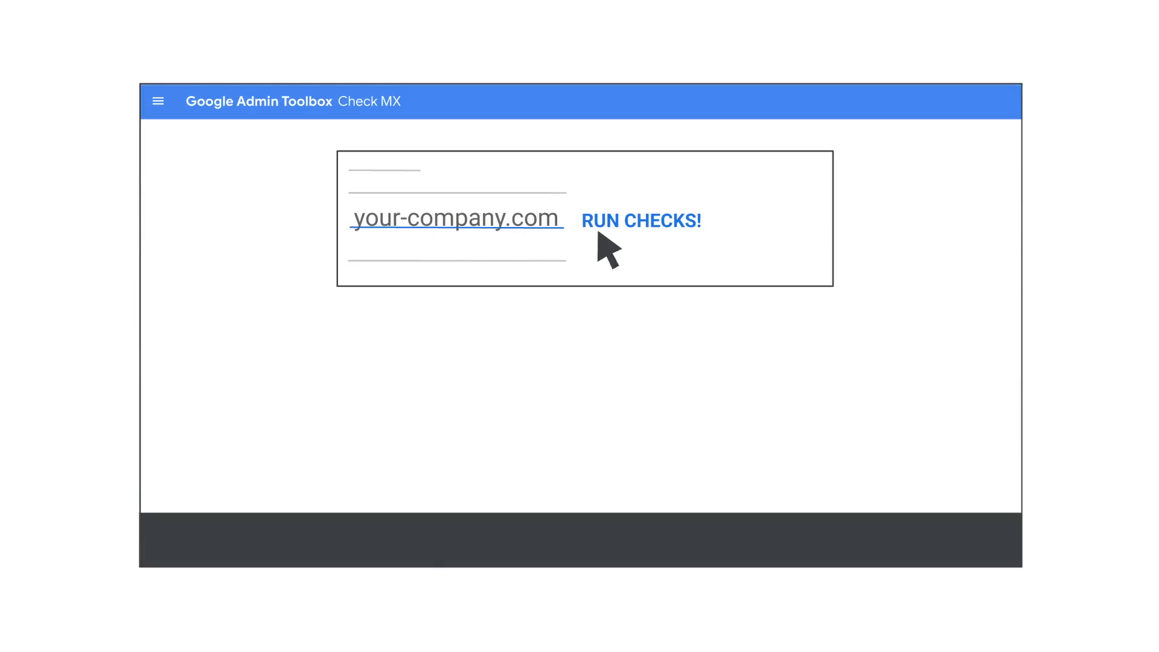
mouse_move(651, 244)
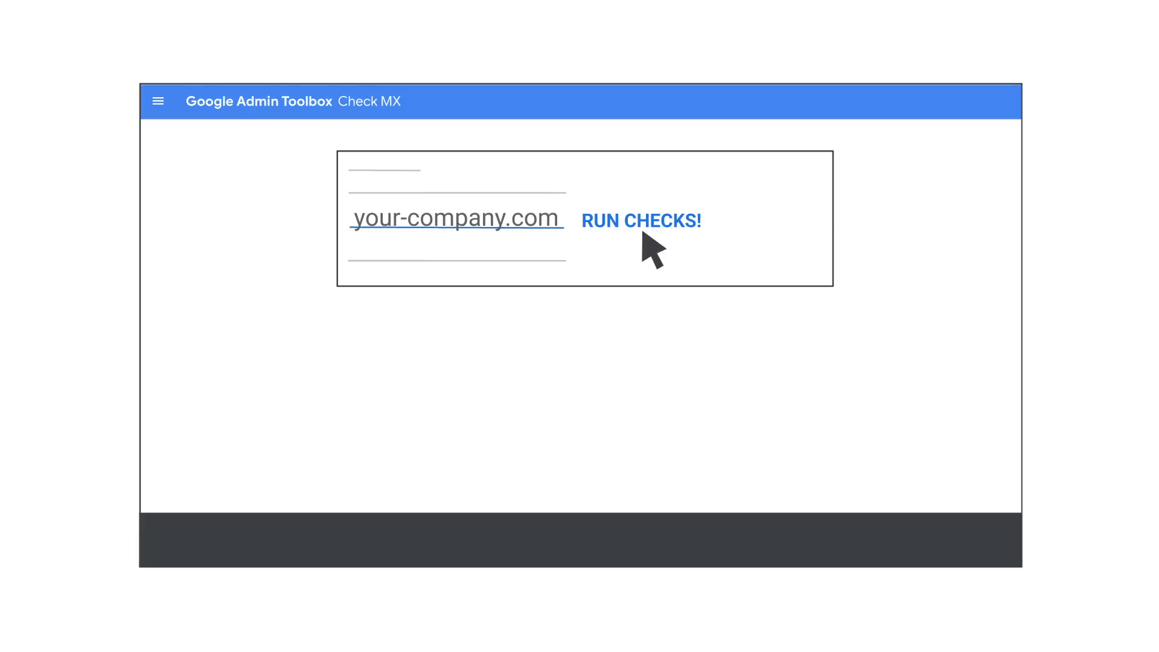
left_click(640, 220)
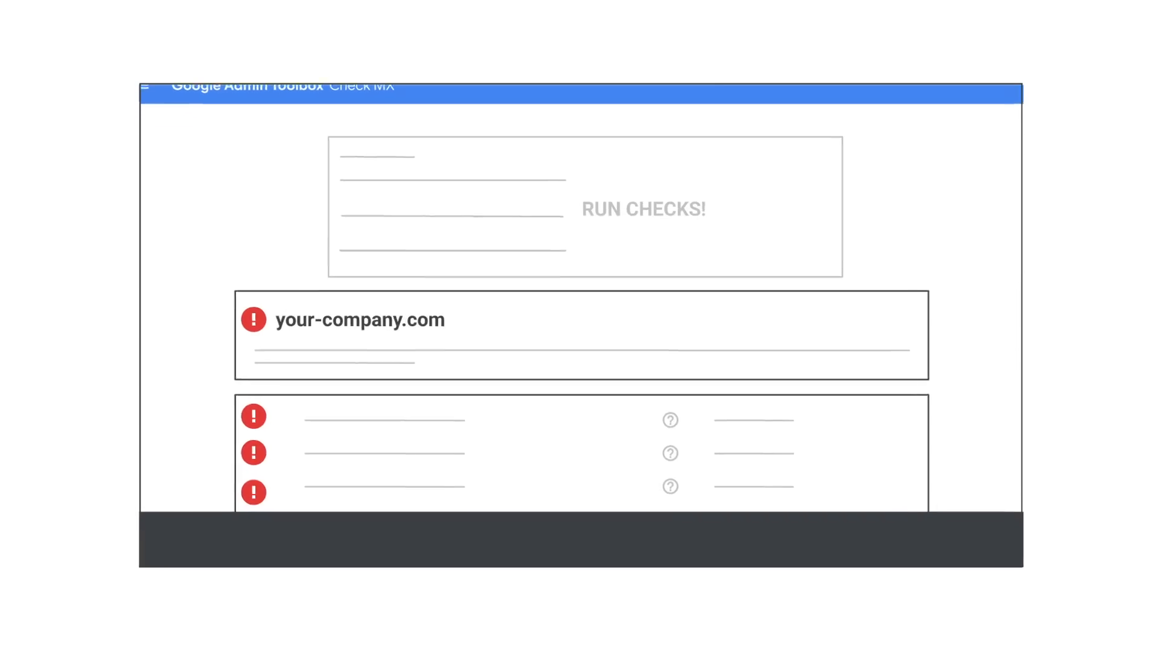
- Scroll through the Check MX results for your-company.com
scroll("down", 3)
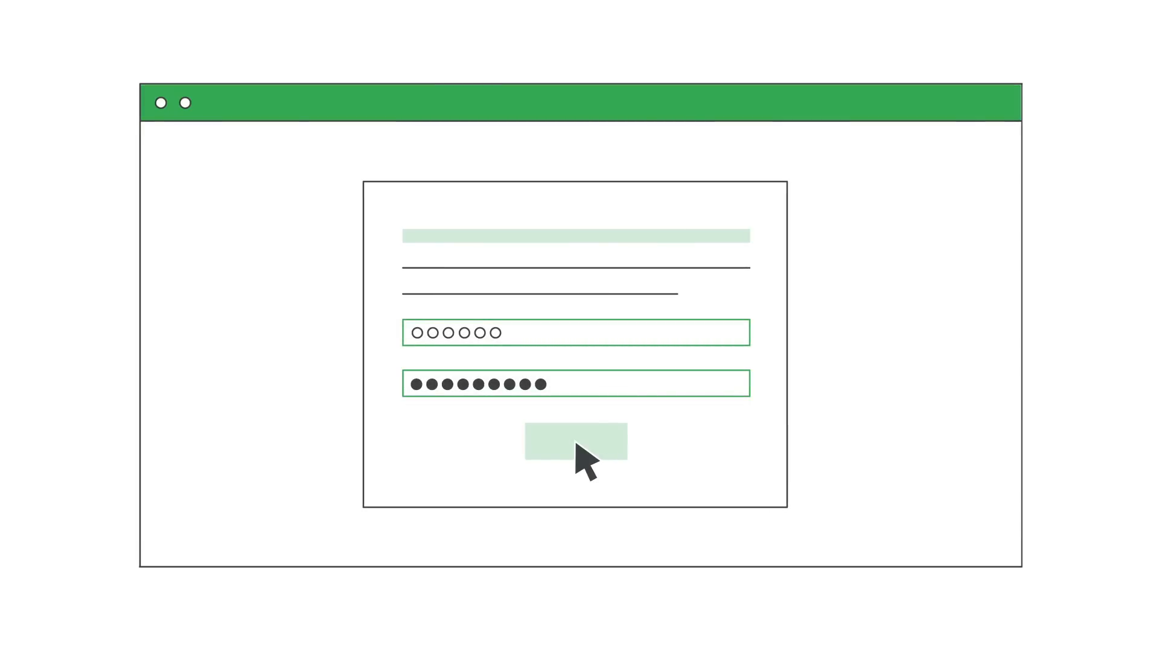
- Sign in and add the TXT record 'v=spf1 include:_spf.google.com ~all'
left_click(575, 442)
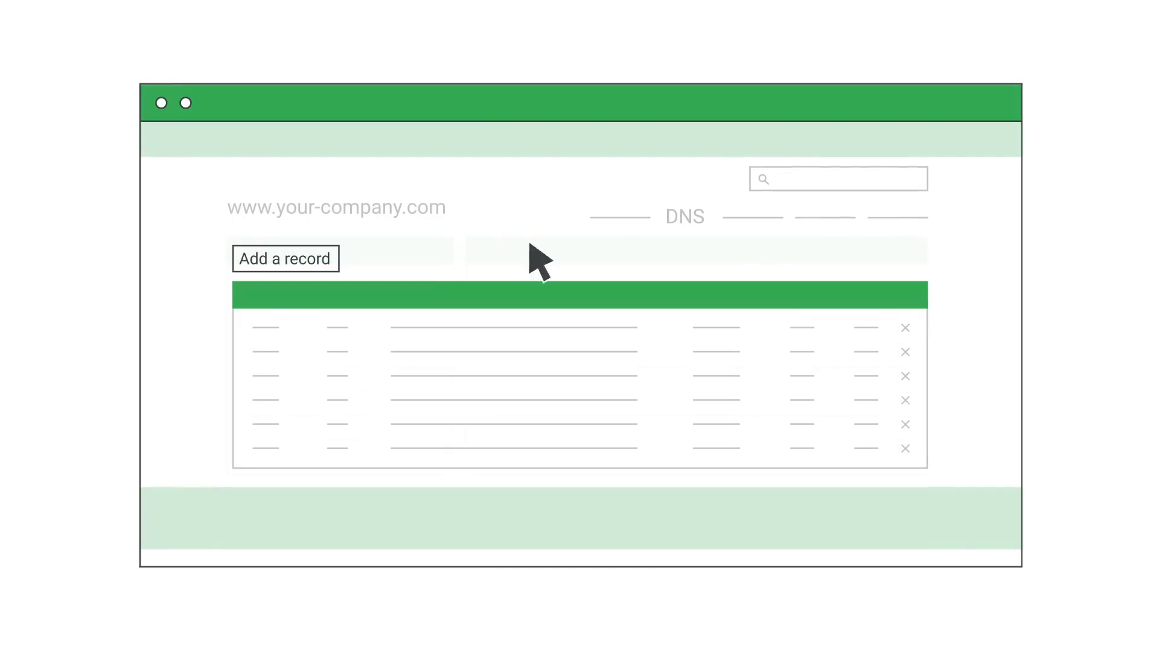
left_click(285, 258)
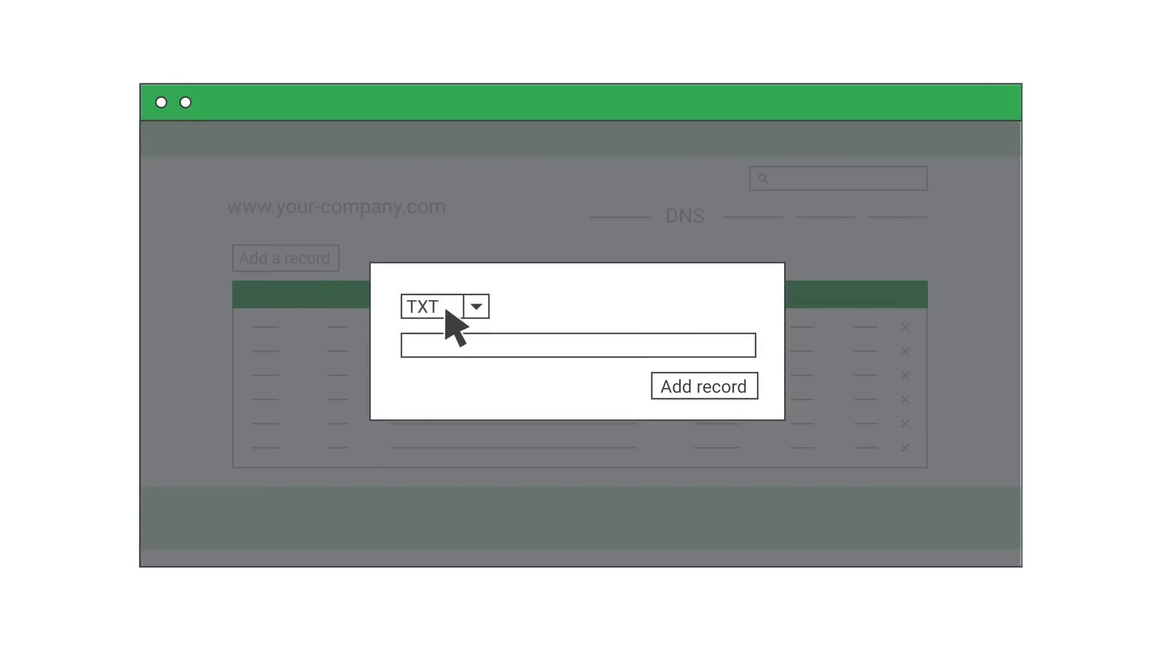
type("v=spf1 include:")
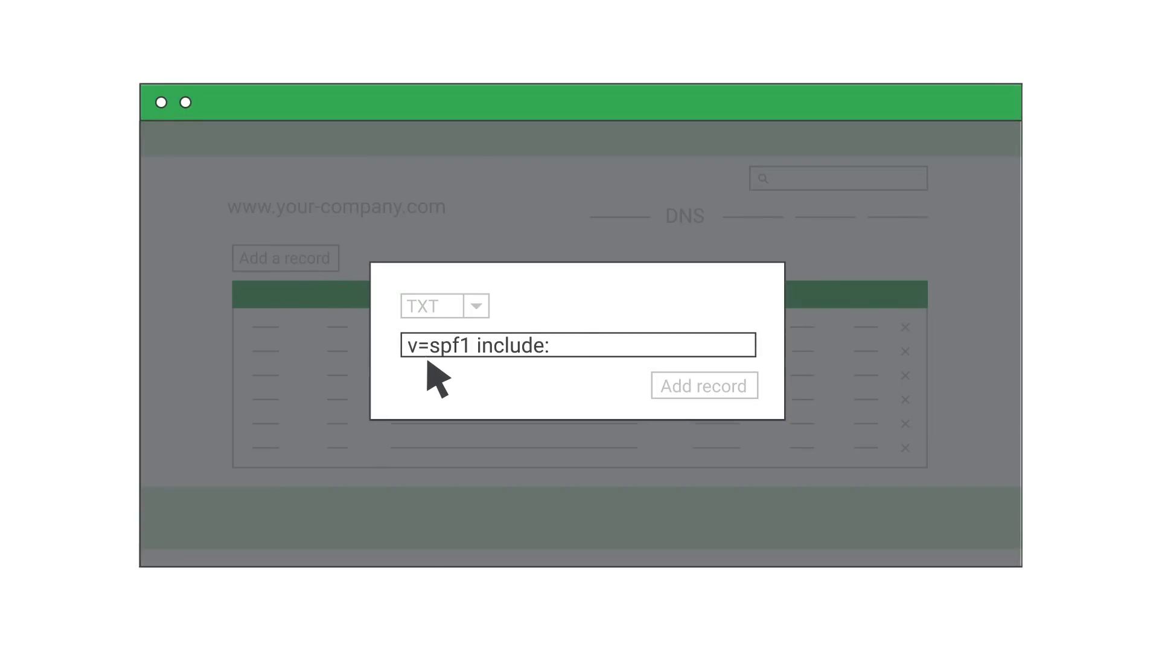
type("_spf.google.com ~all")
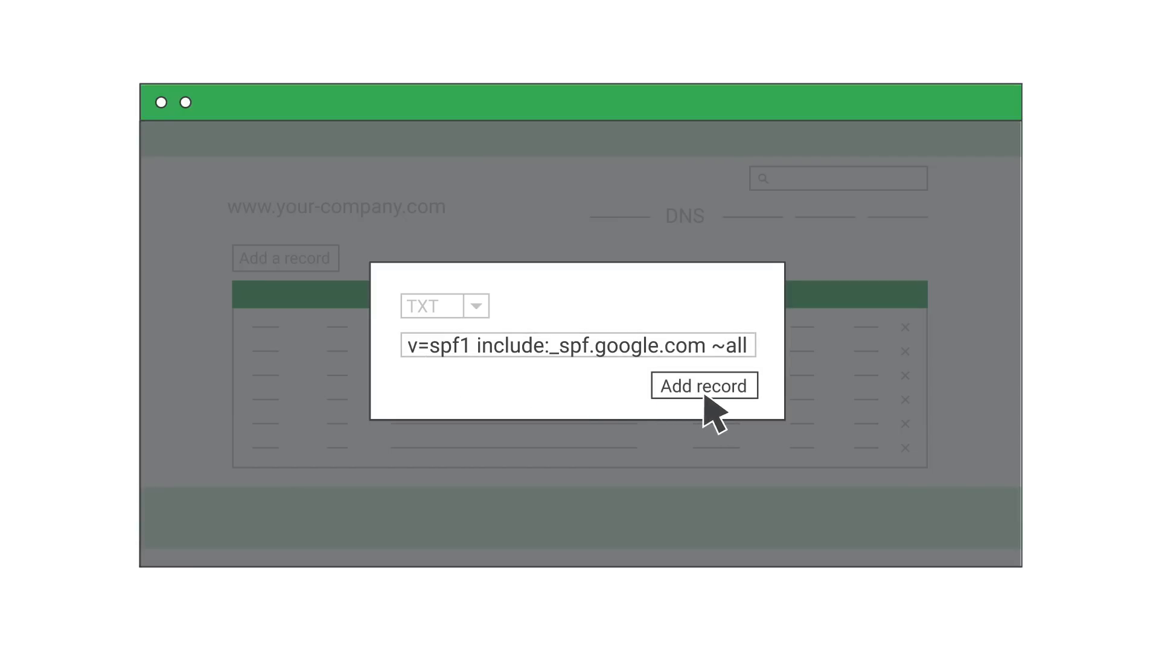
left_click(703, 385)
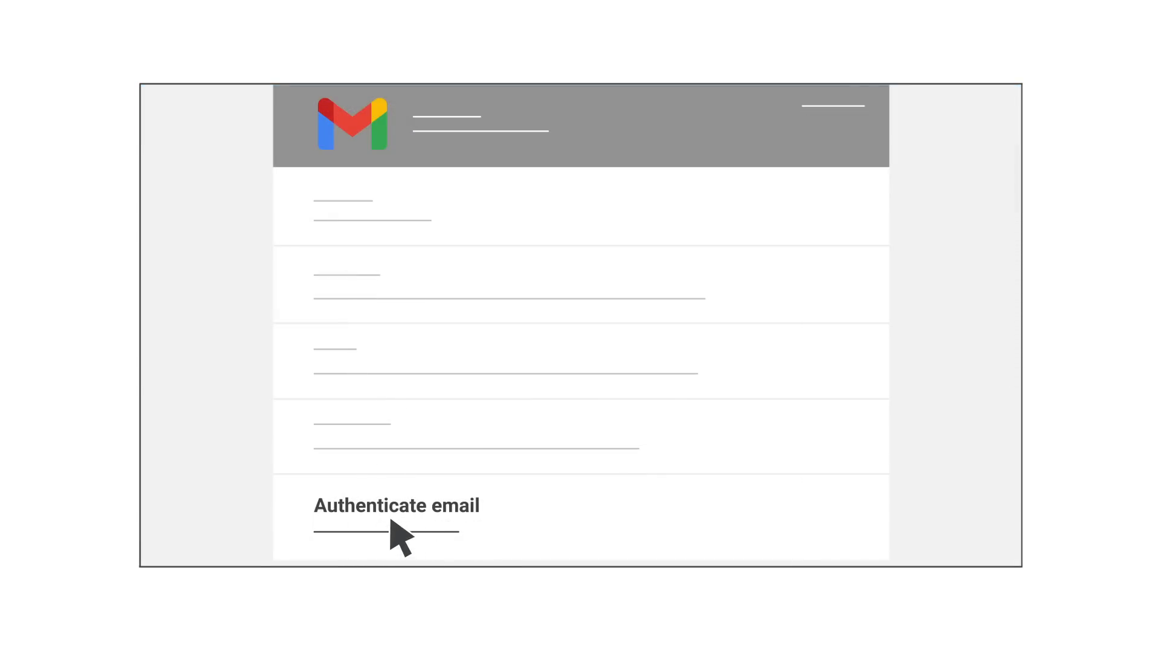
- Start generating a new DKIM record and show the 2048/1024 key length options
left_click(396, 506)
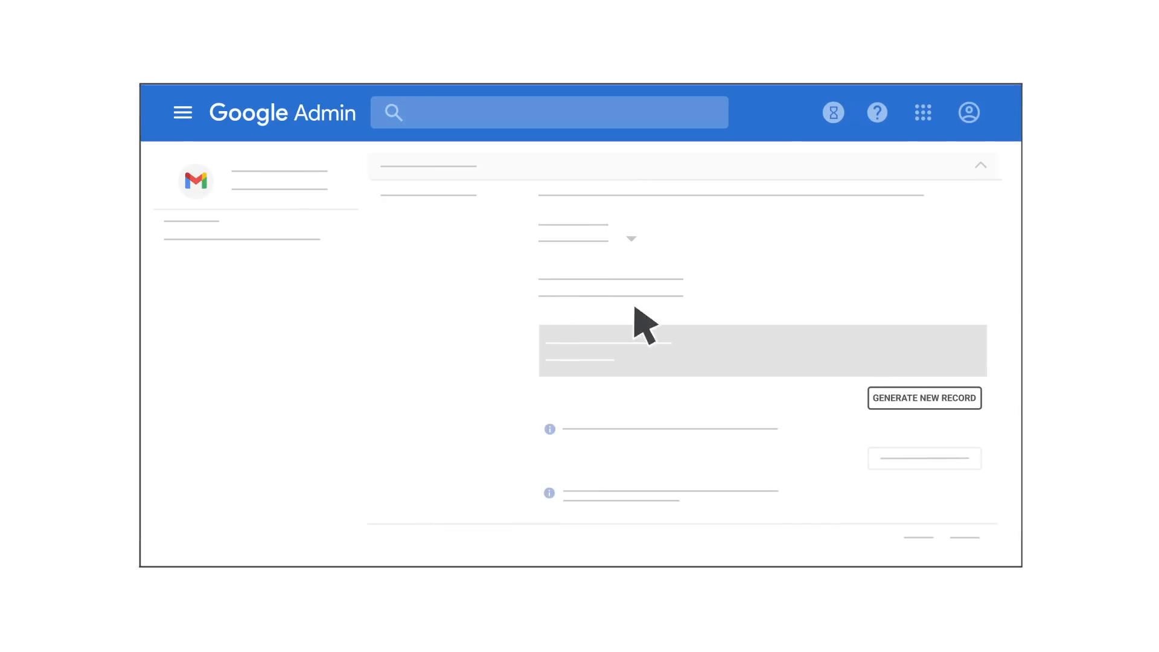
mouse_move(933, 431)
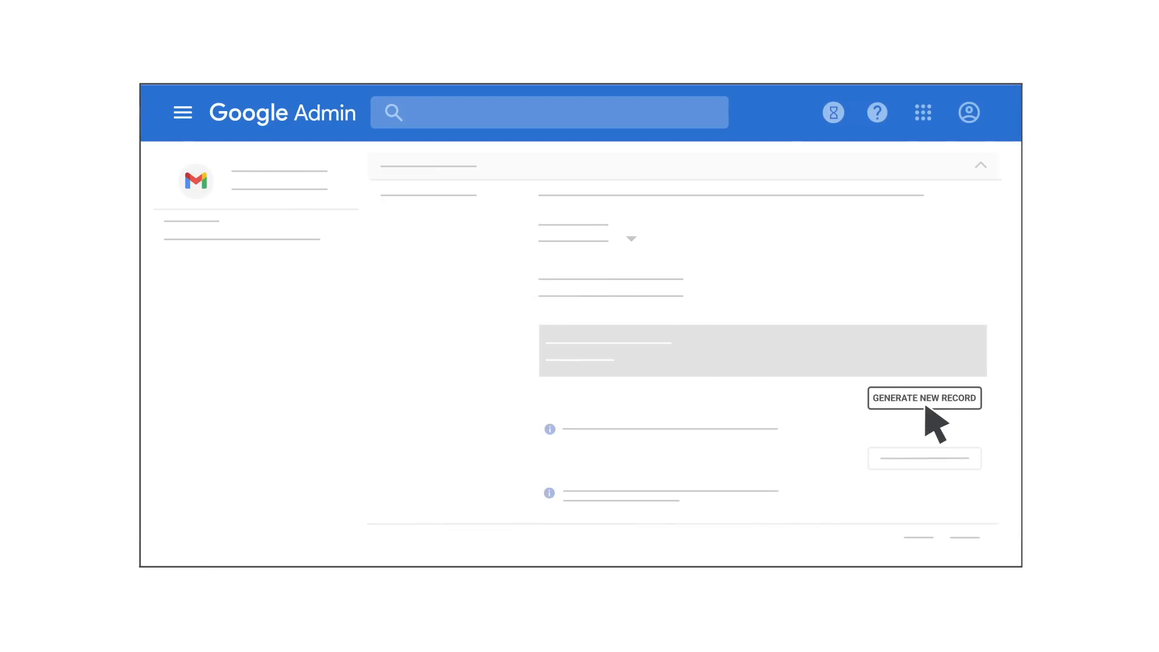
left_click(924, 398)
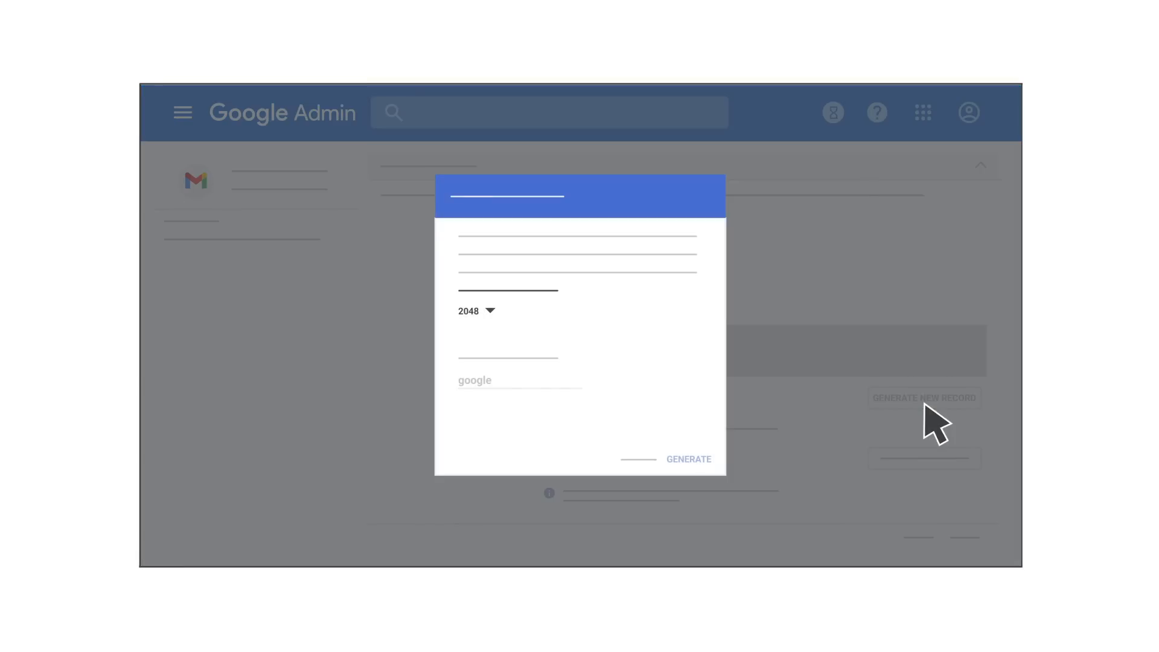
left_click(477, 310)
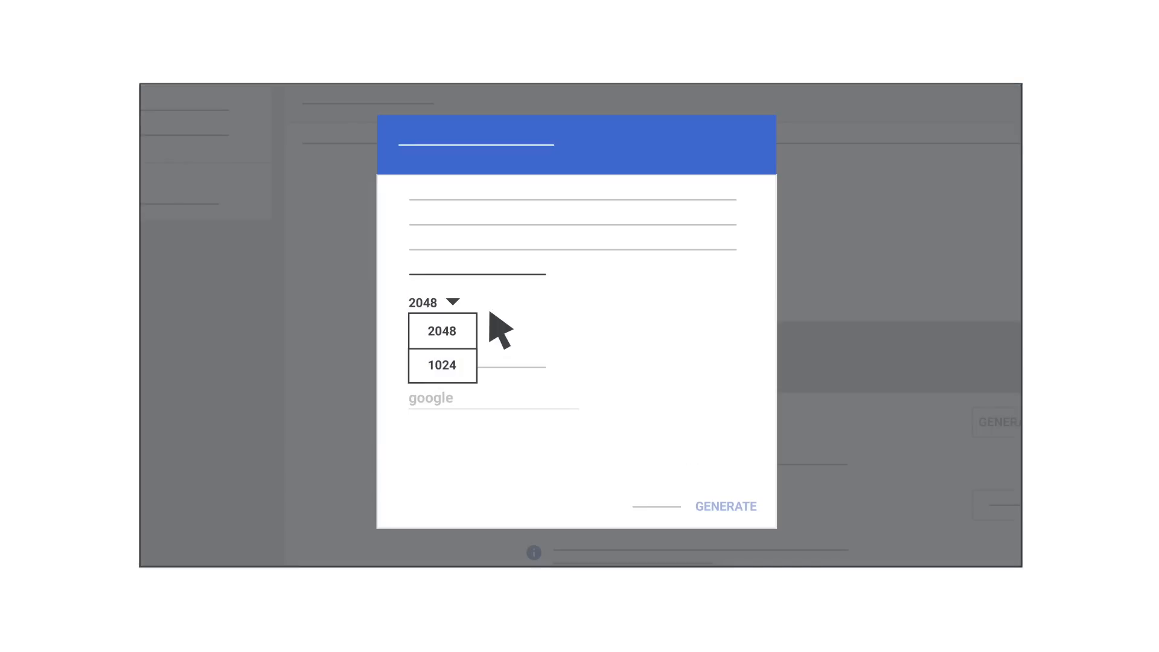
mouse_move(462, 343)
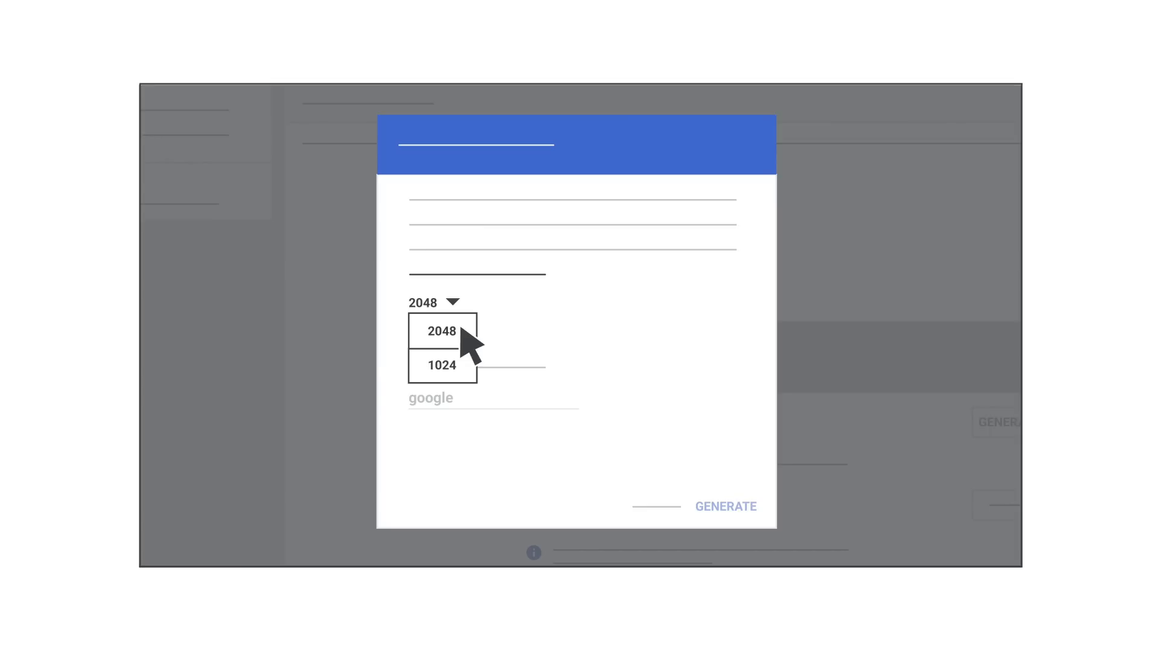
mouse_move(462, 370)
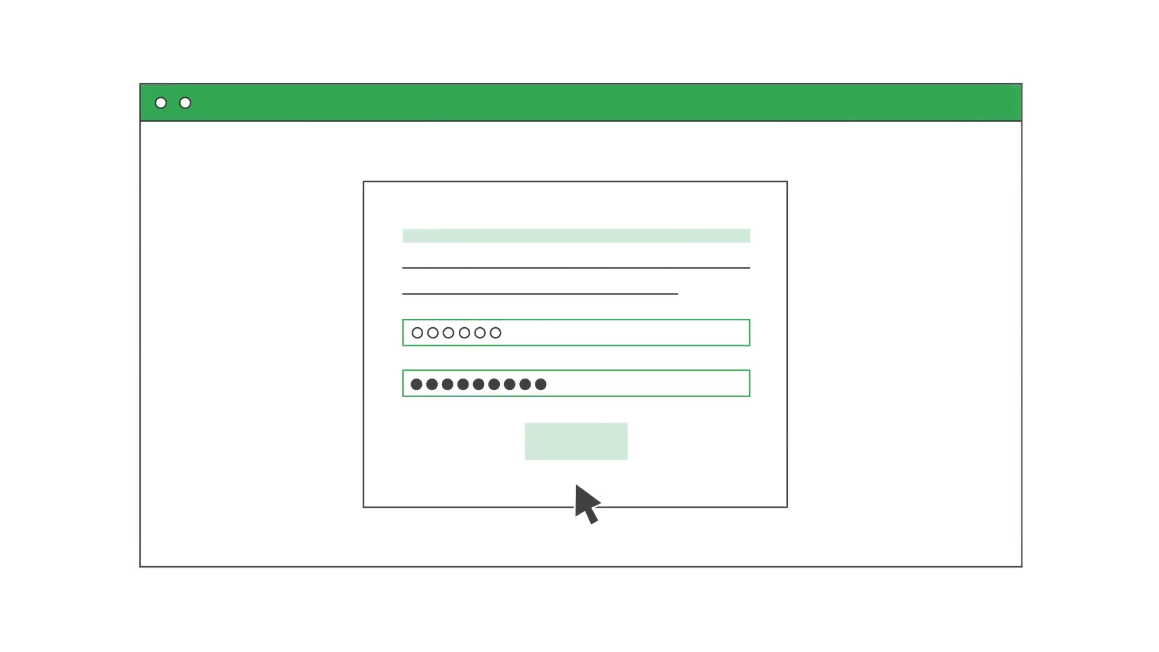
- Sign in and add a TXT record 'v=spf1 include:_spf.google.com ~all' for your-company.com
left_click(576, 441)
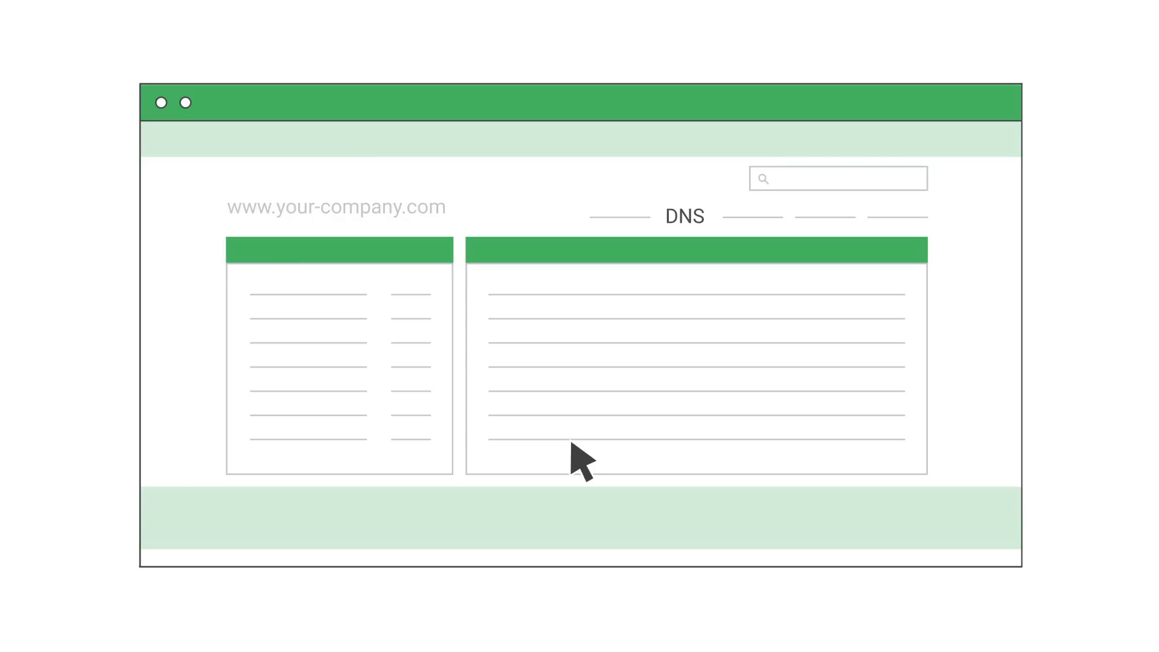
mouse_move(692, 244)
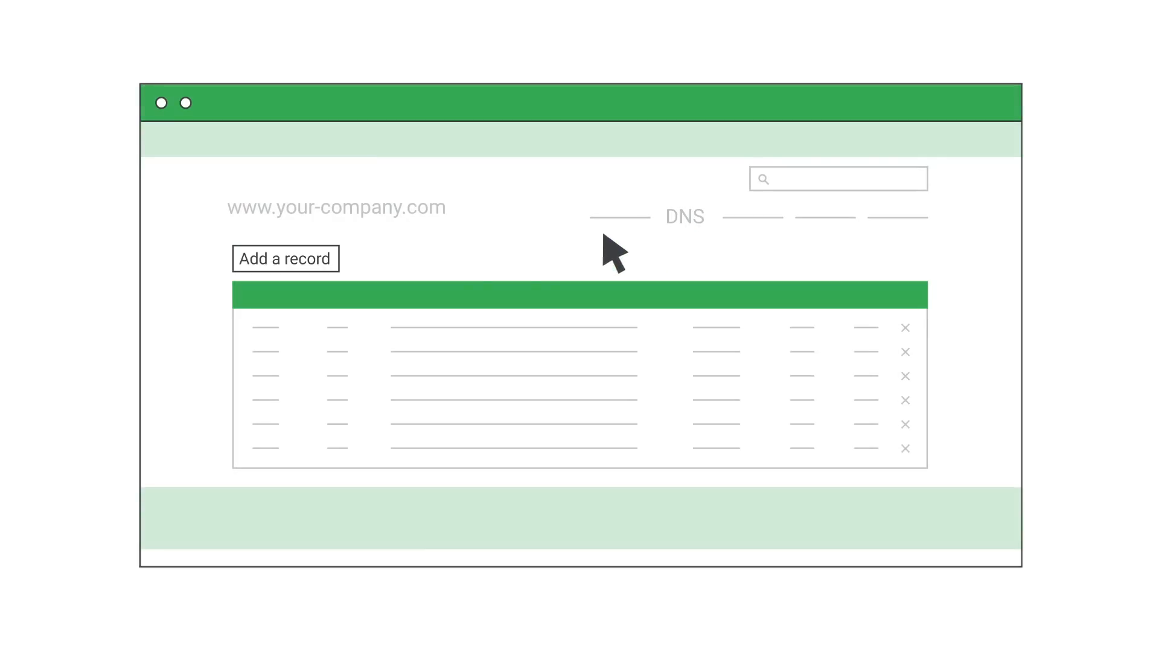
left_click(285, 258)
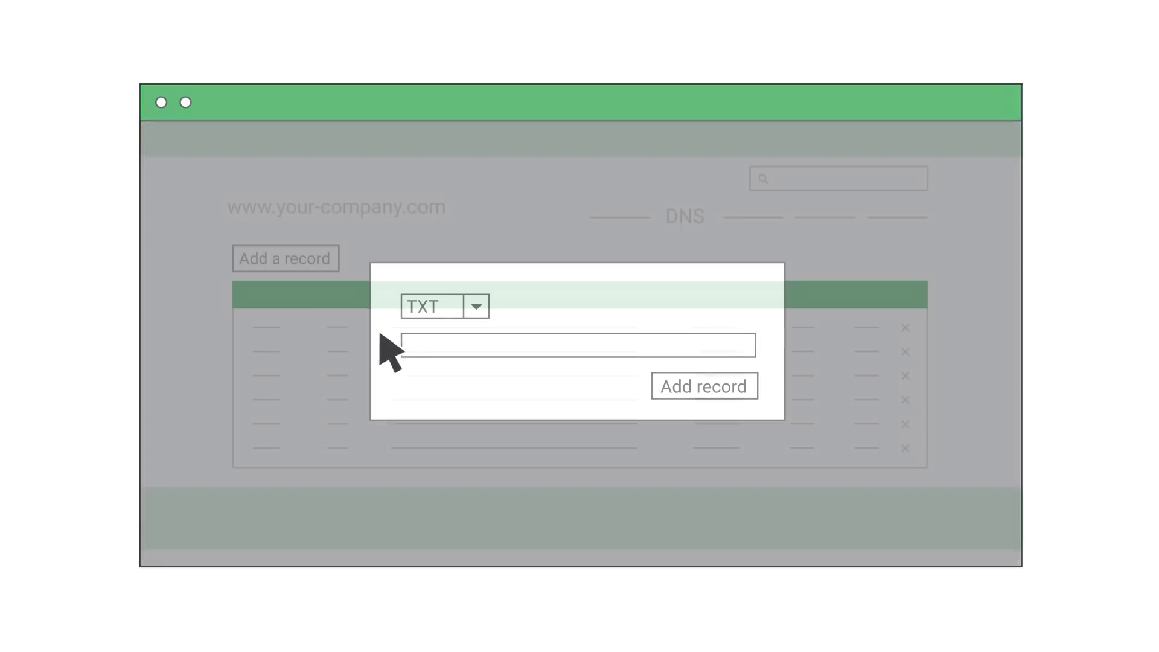
type("v=spf1 include:_spf.google.com ~all")
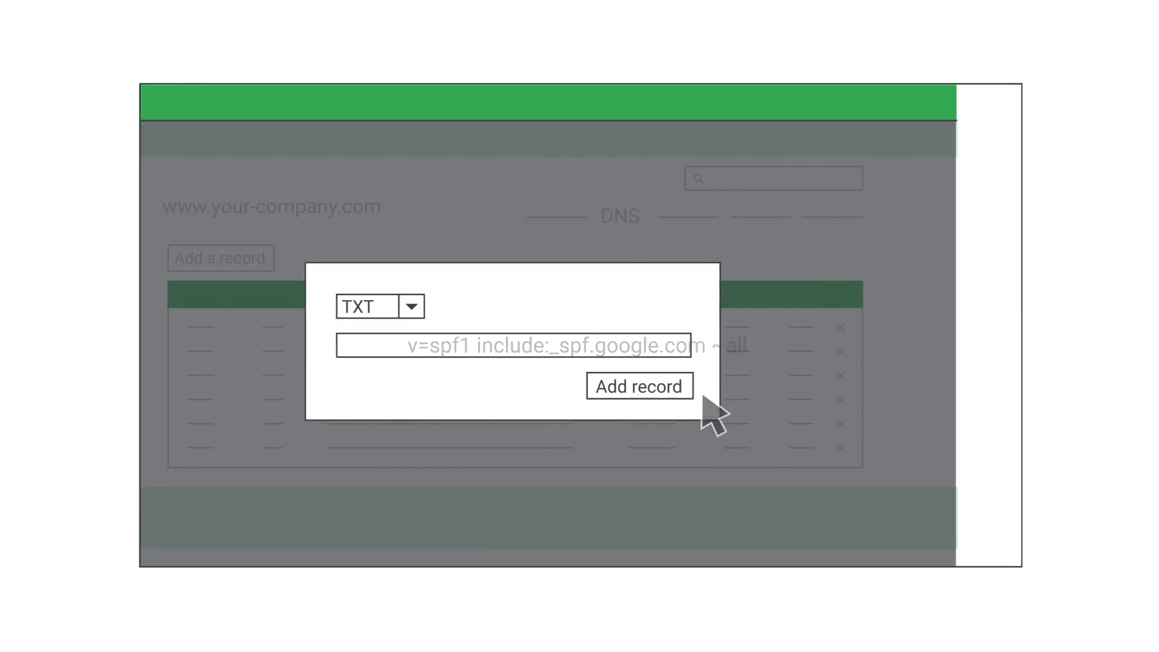
left_click(639, 386)
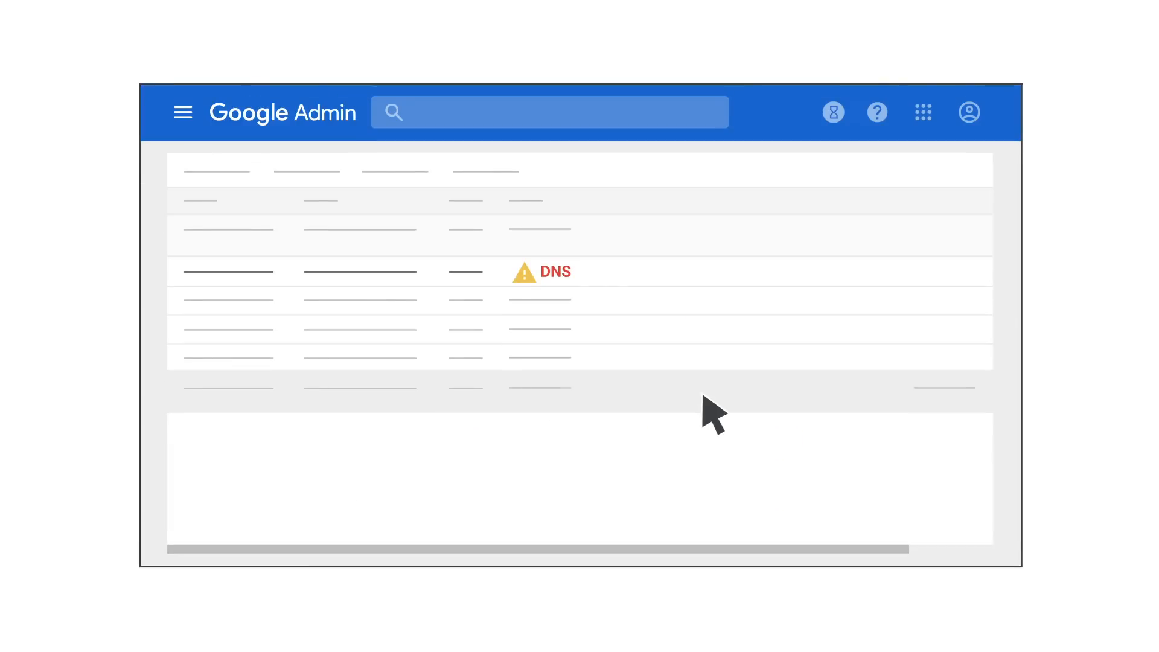
mouse_move(567, 303)
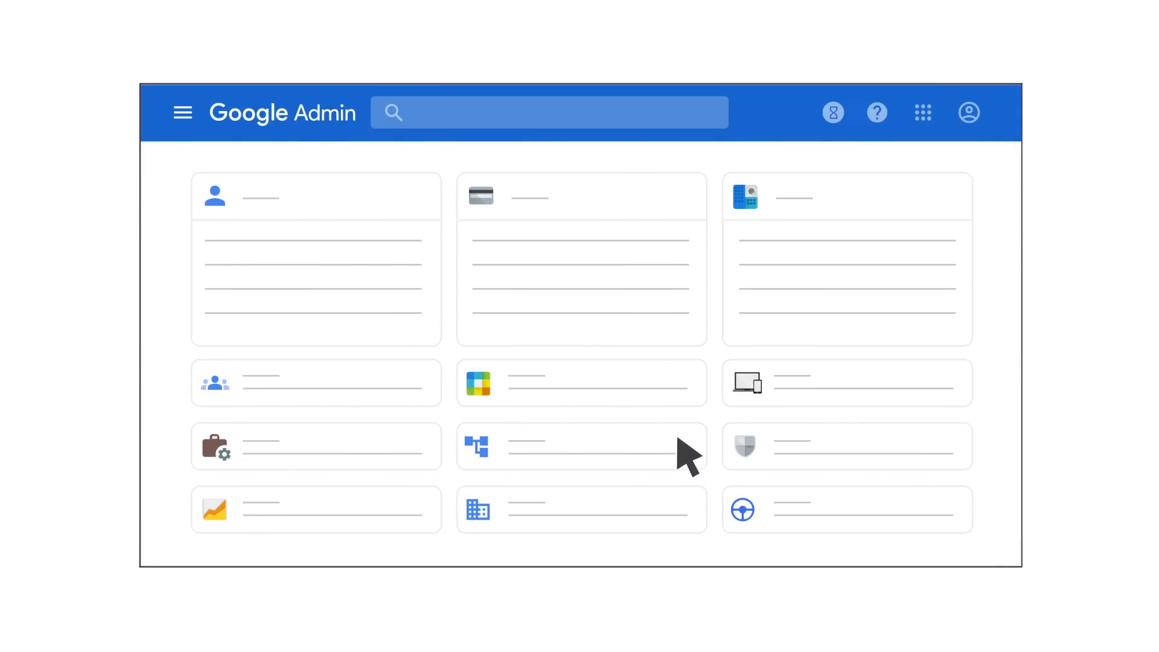
mouse_move(592, 407)
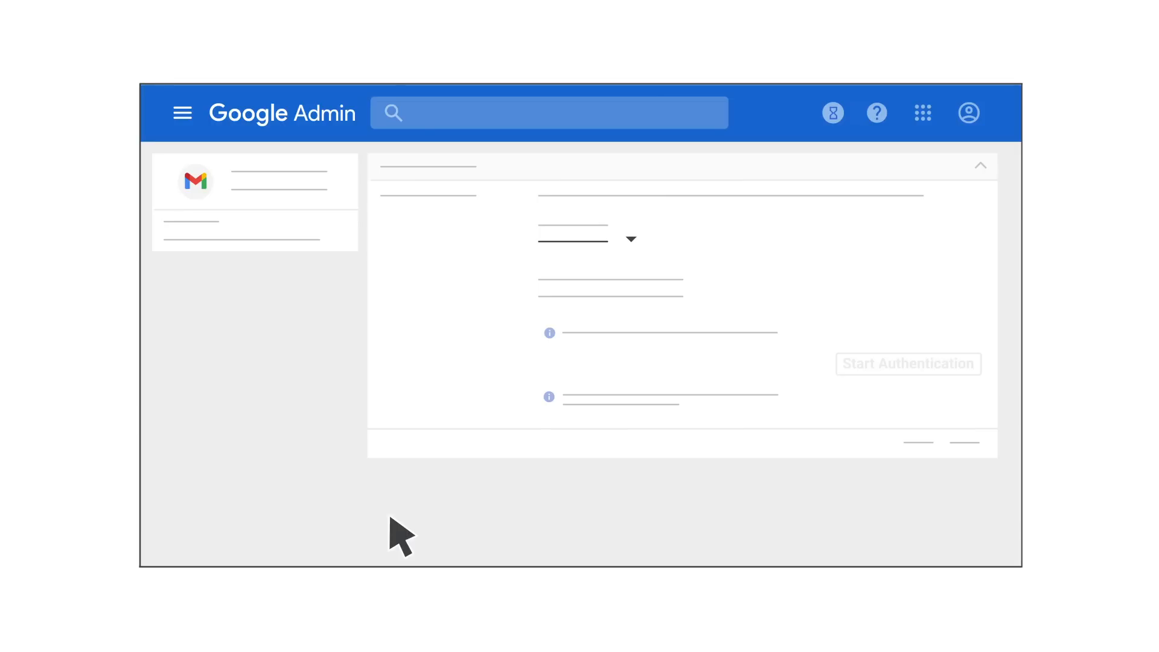
mouse_move(580, 263)
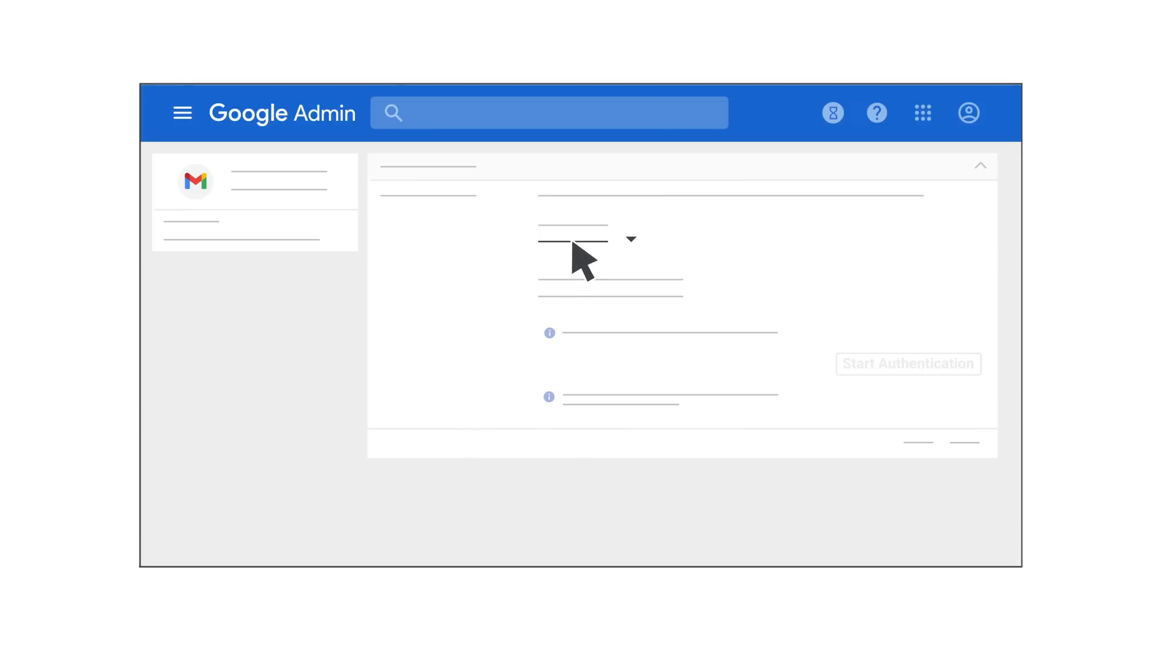
mouse_move(868, 372)
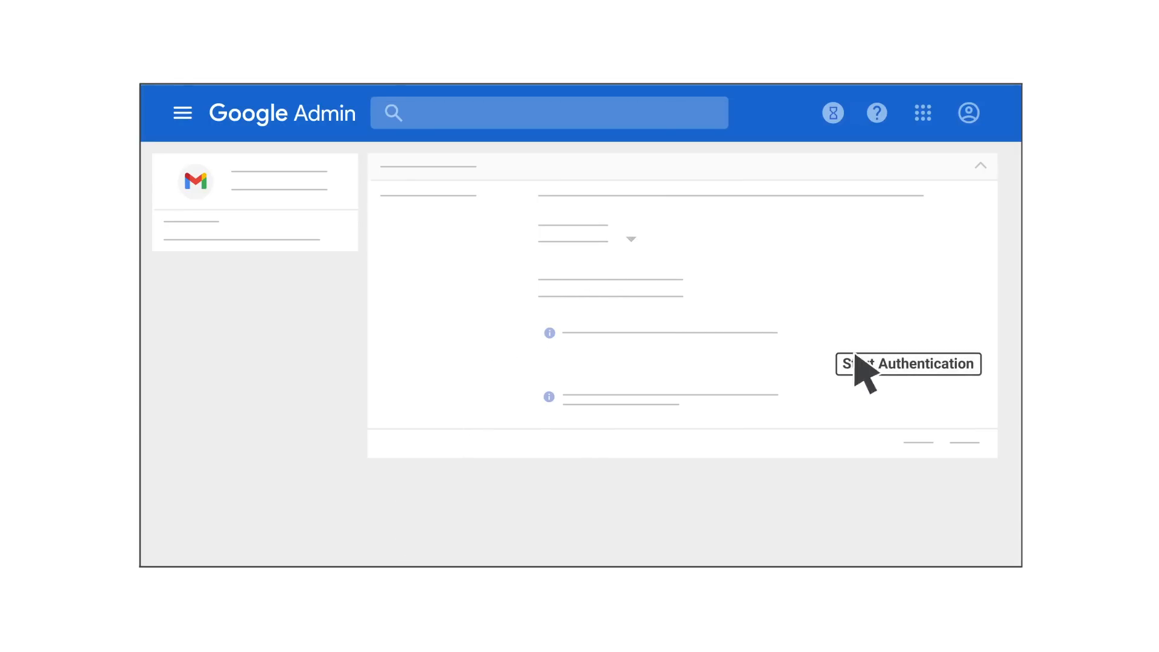
mouse_move(916, 399)
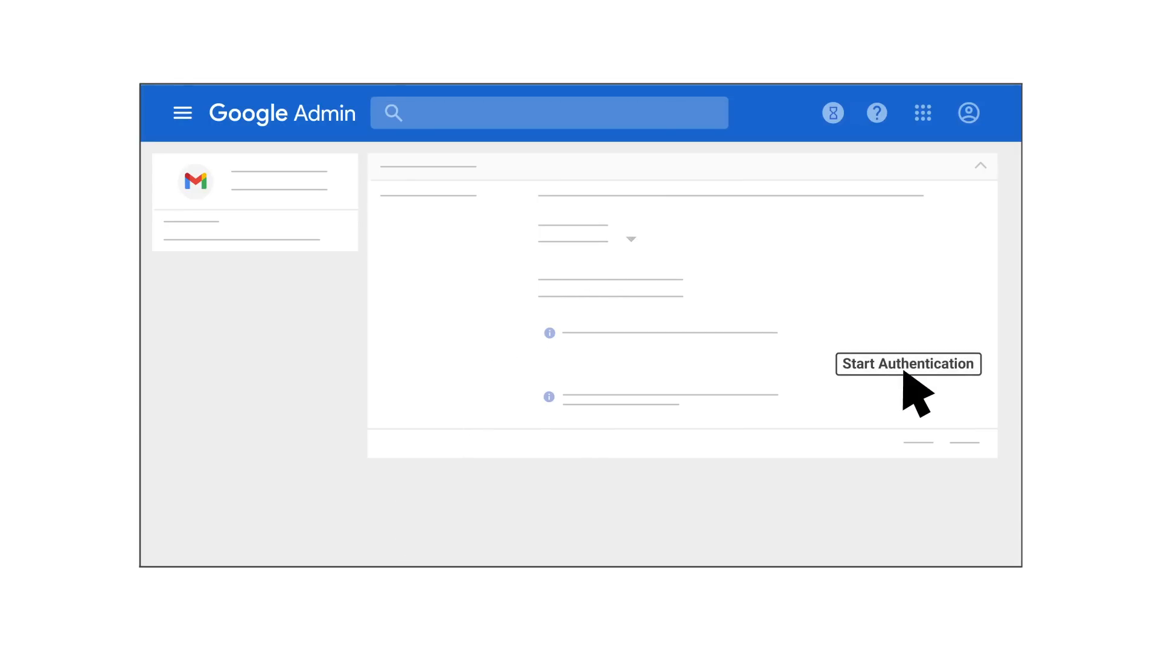